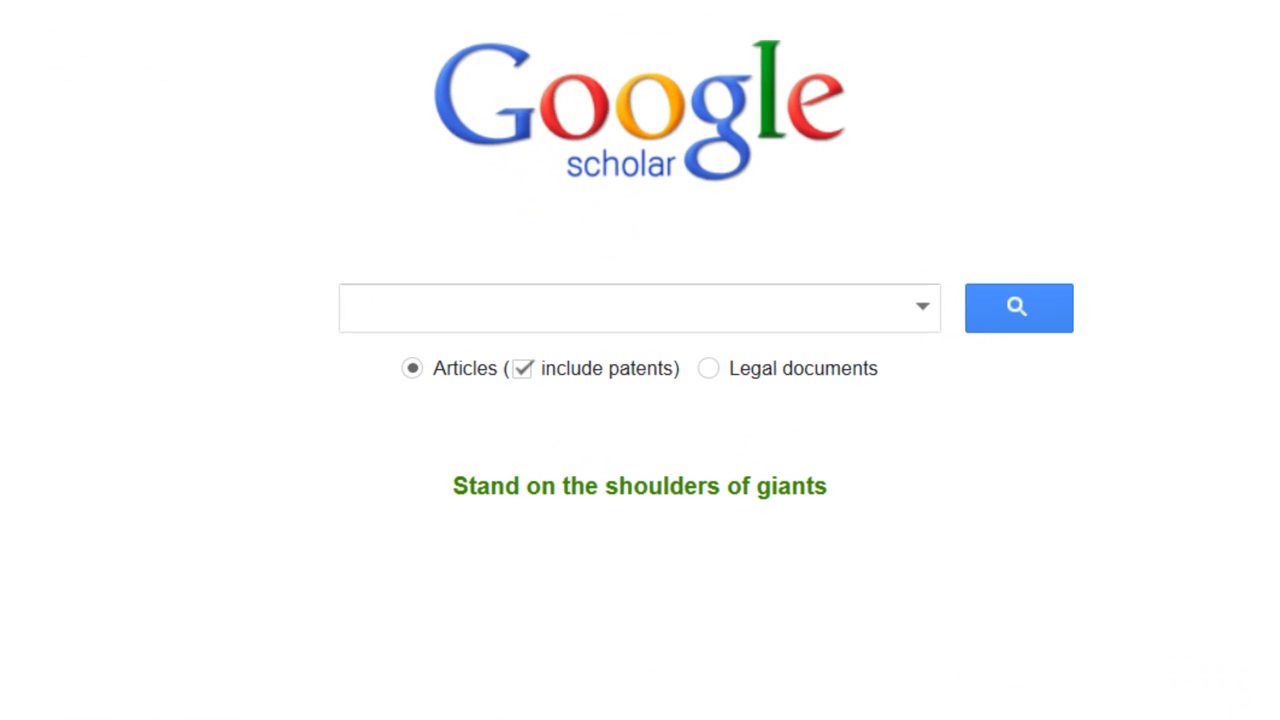
# Search Google Scholar for 'sustainable intensification + sustainable agriculture'
pyautogui.write('sustainable intensification + sustainable agriculture')
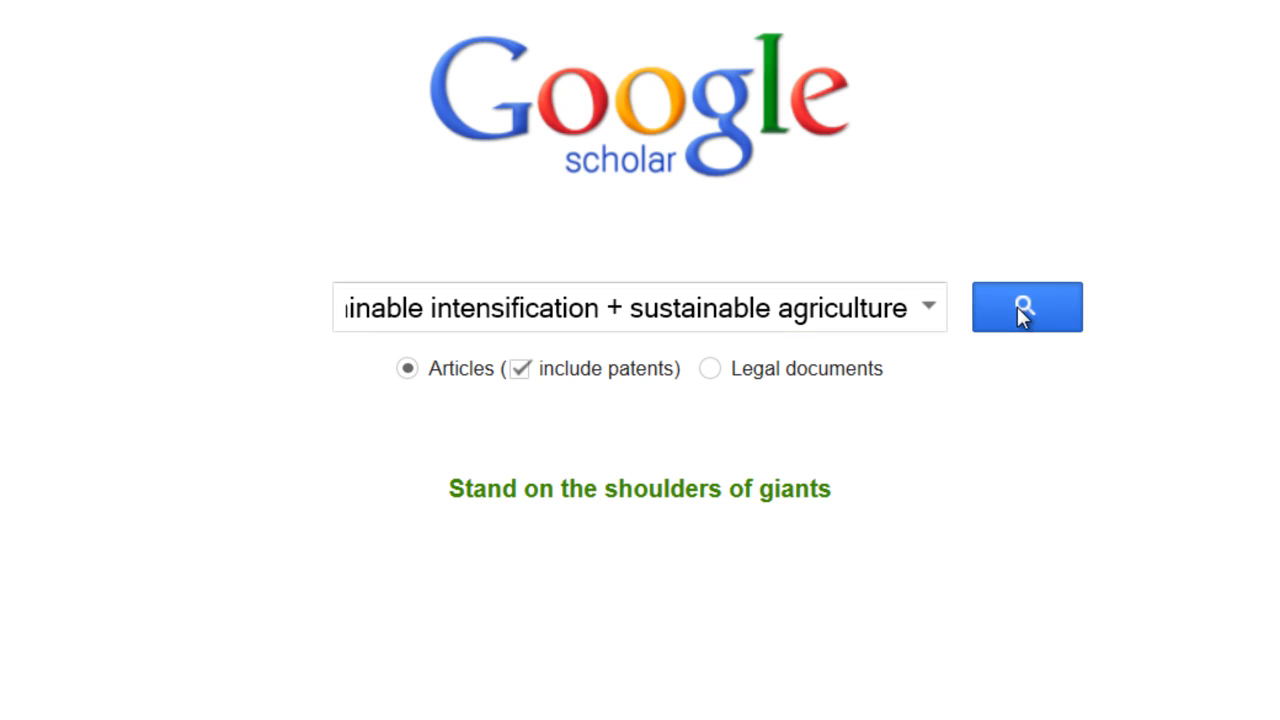
pyautogui.click(1026, 307)
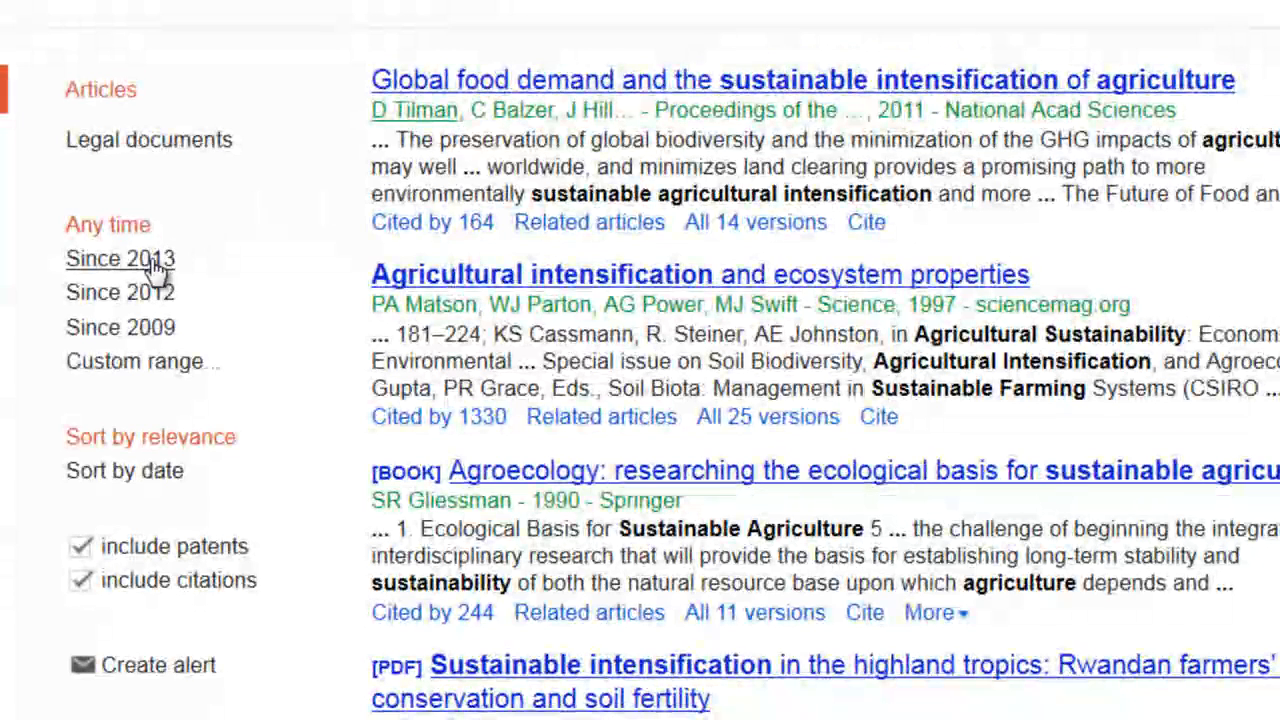
# Apply the 'Since 2013' time filter to the Scholar results
pyautogui.click(120, 259)
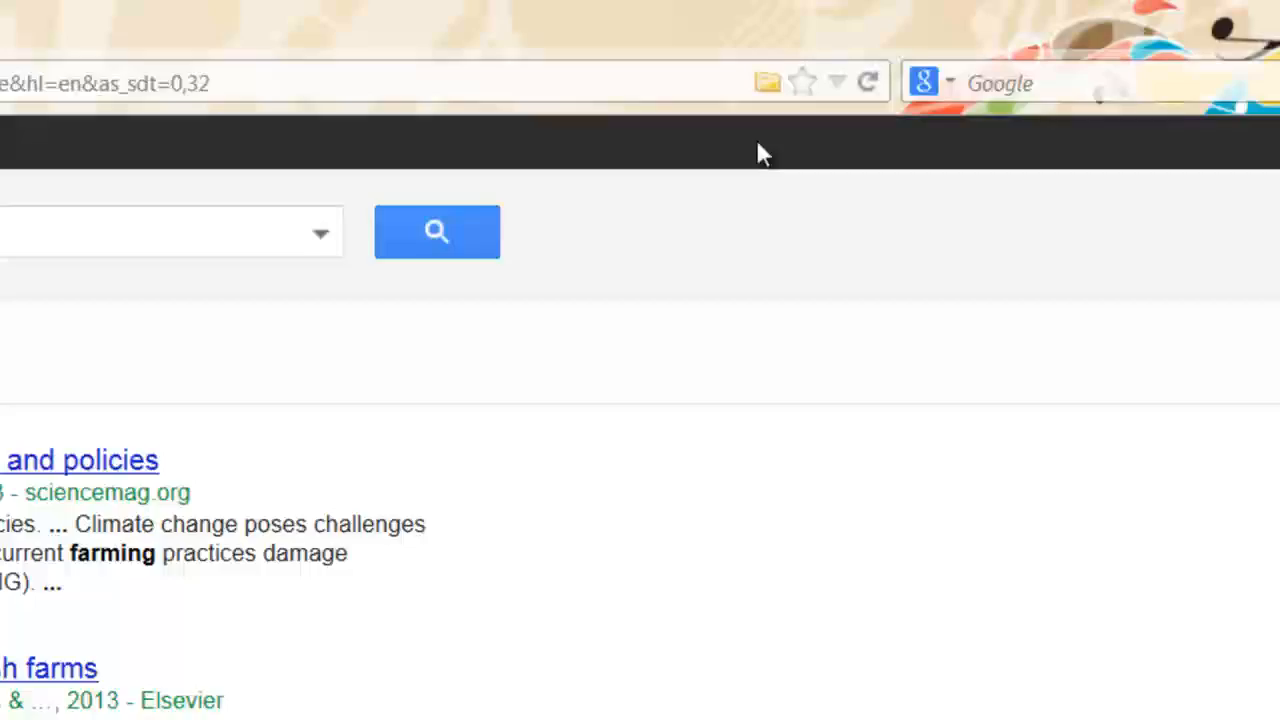
pyautogui.moveTo(767, 82)
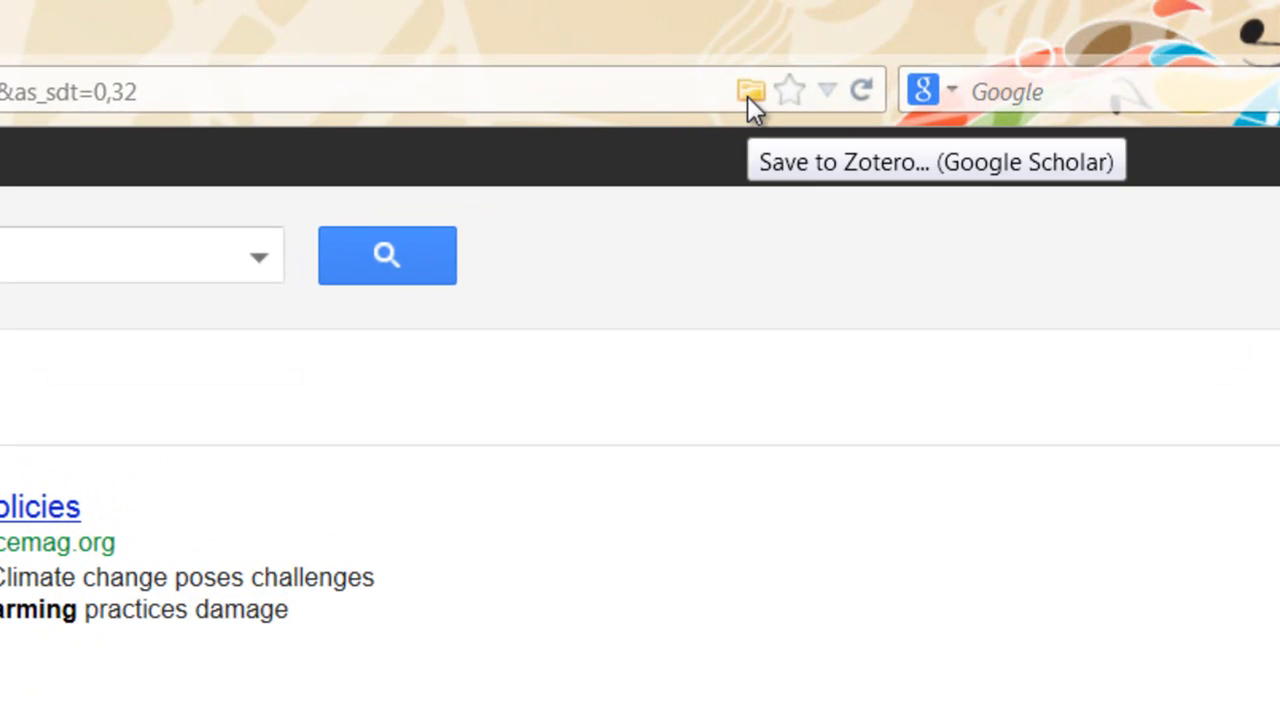
# Save selected Scholar results, including the Garnett et al. premises and policies paper, to Zotero
pyautogui.click(751, 90)
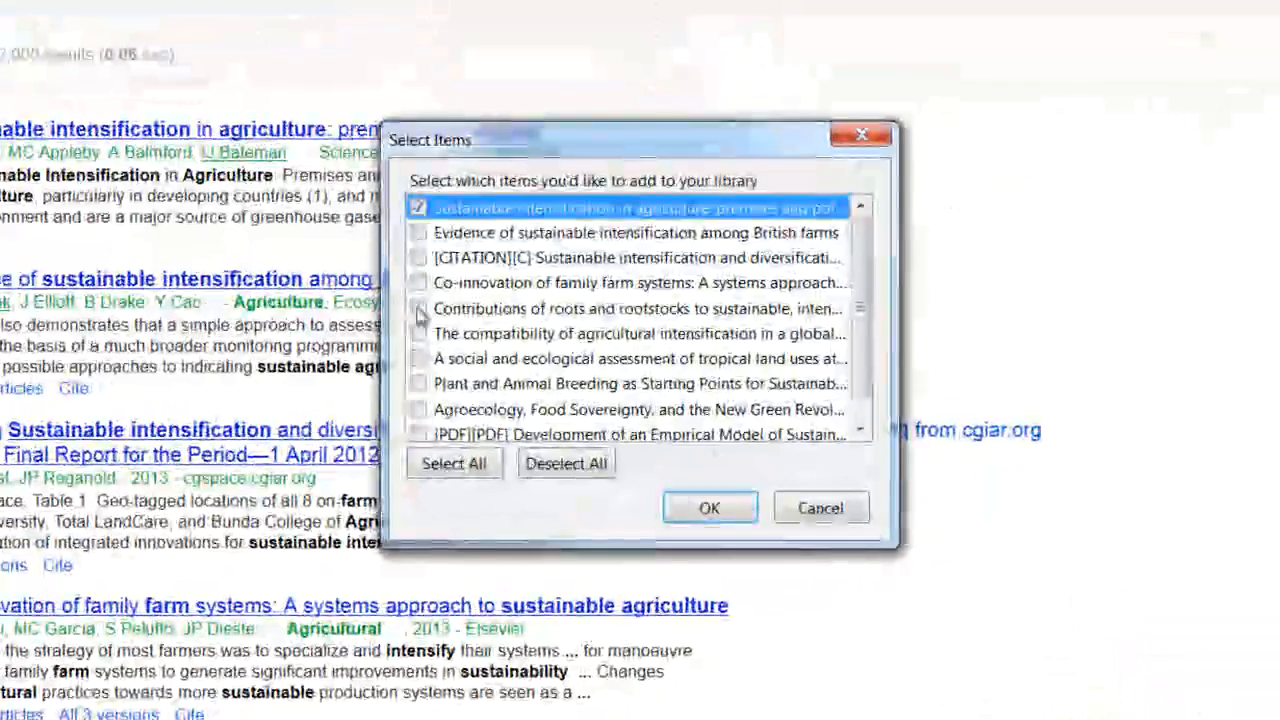
pyautogui.click(418, 308)
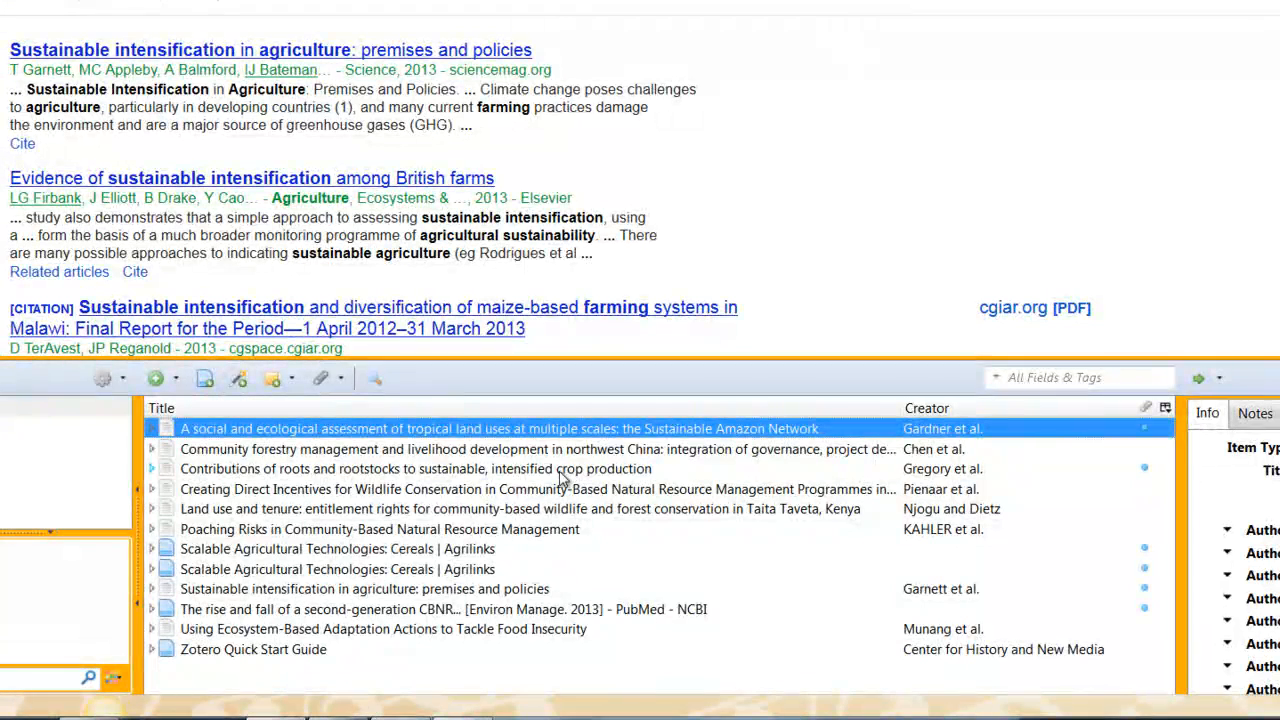
# Select the tropical land-use, roots and rootstocks, and wildlife incentives items, then choose Export Items
pyautogui.click(415, 468)
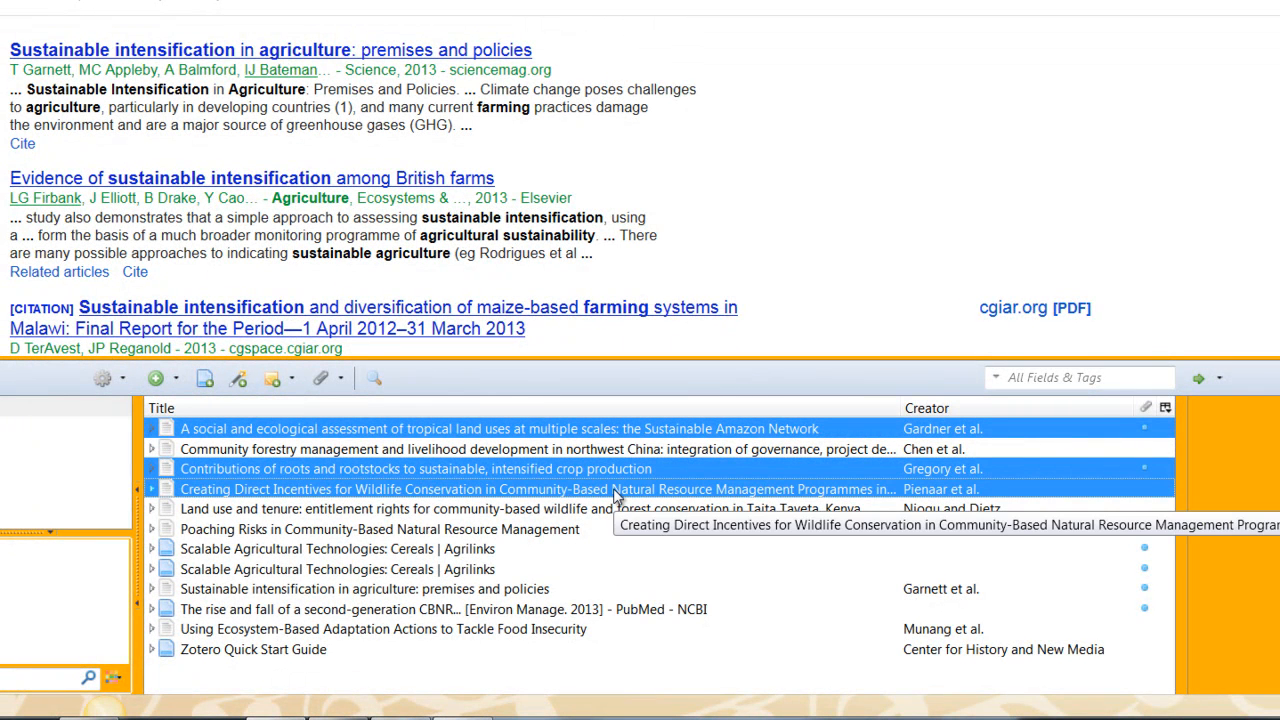
pyautogui.rightClick(614, 489)
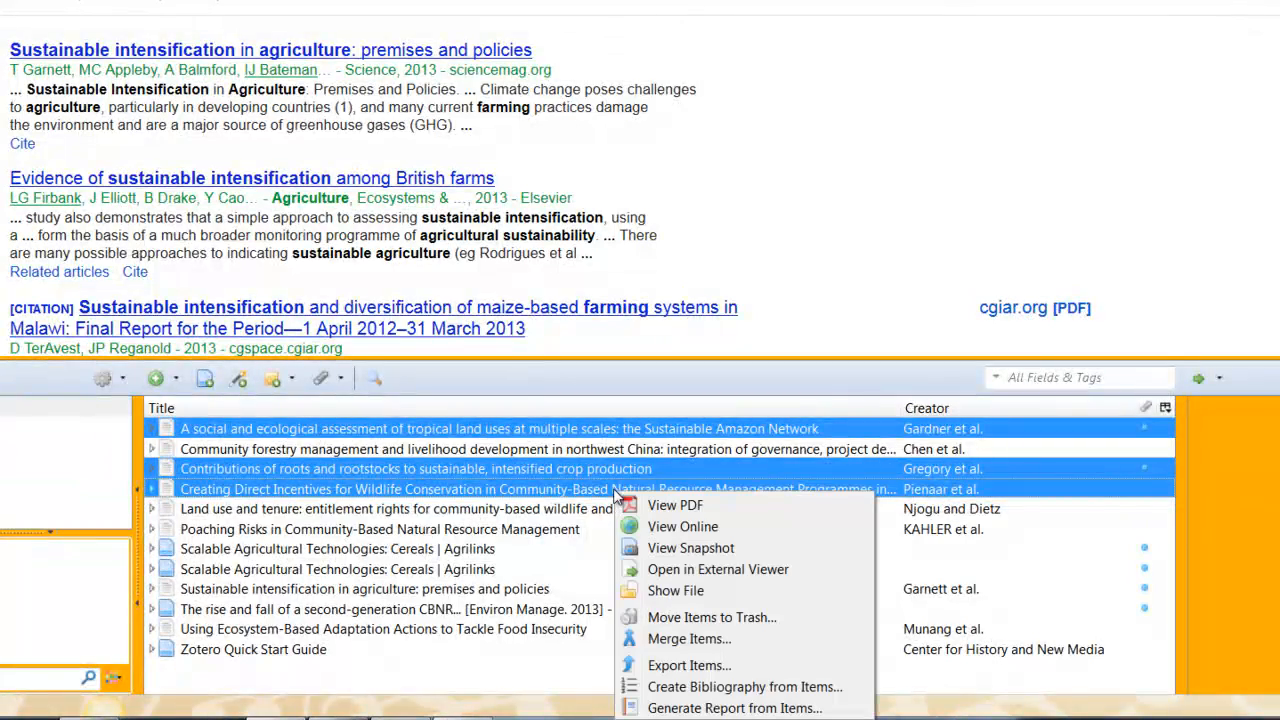
pyautogui.moveTo(688, 665)
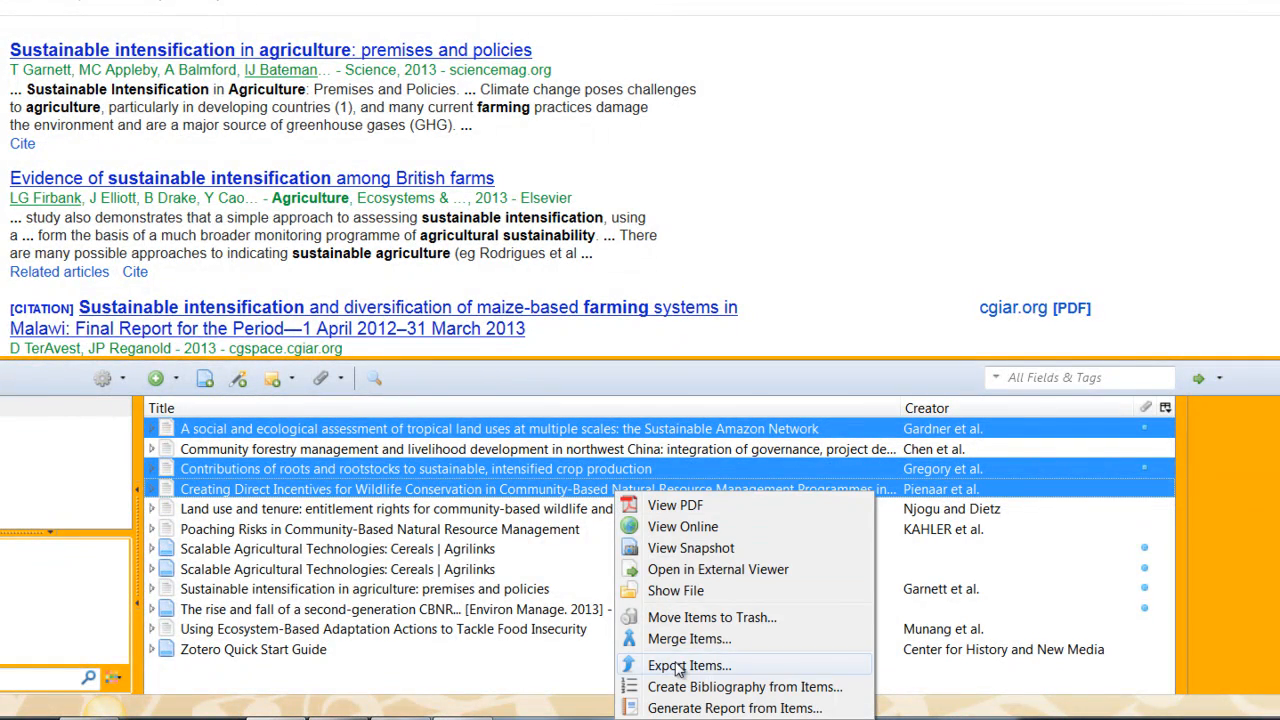
pyautogui.click(688, 665)
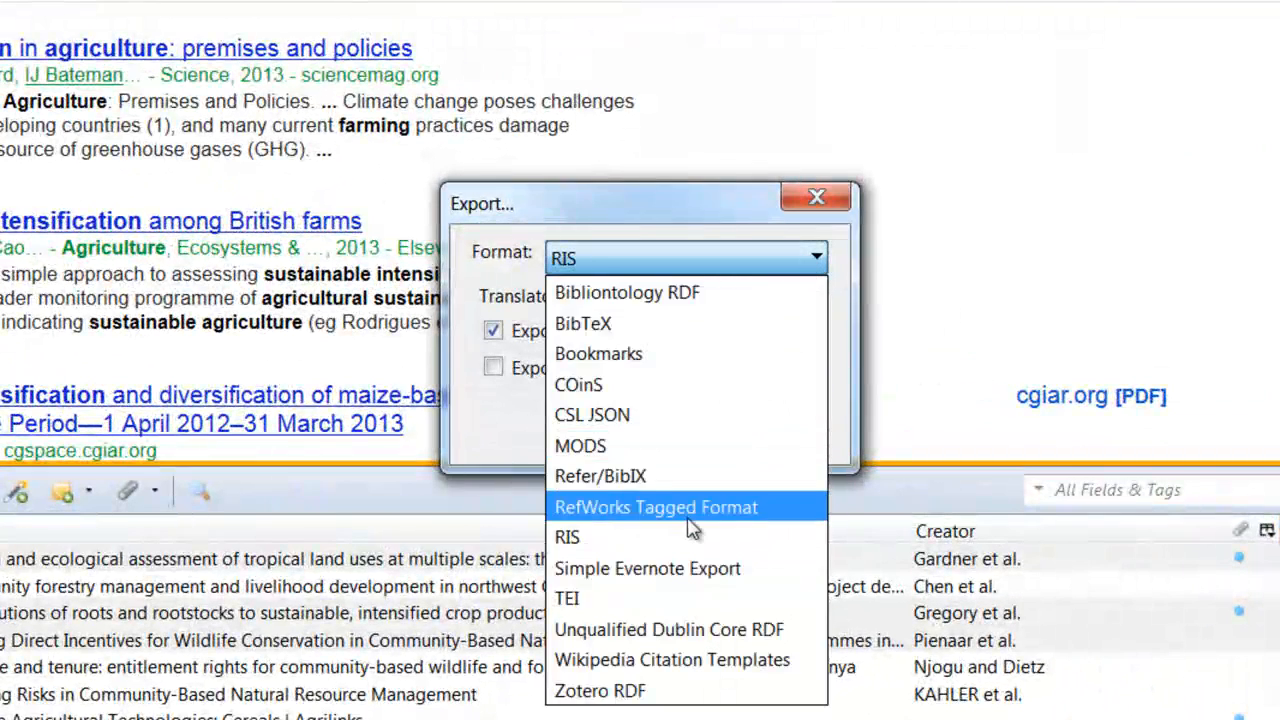
# Export as RIS with attached files included, and confirm the export settings
pyautogui.click(567, 537)
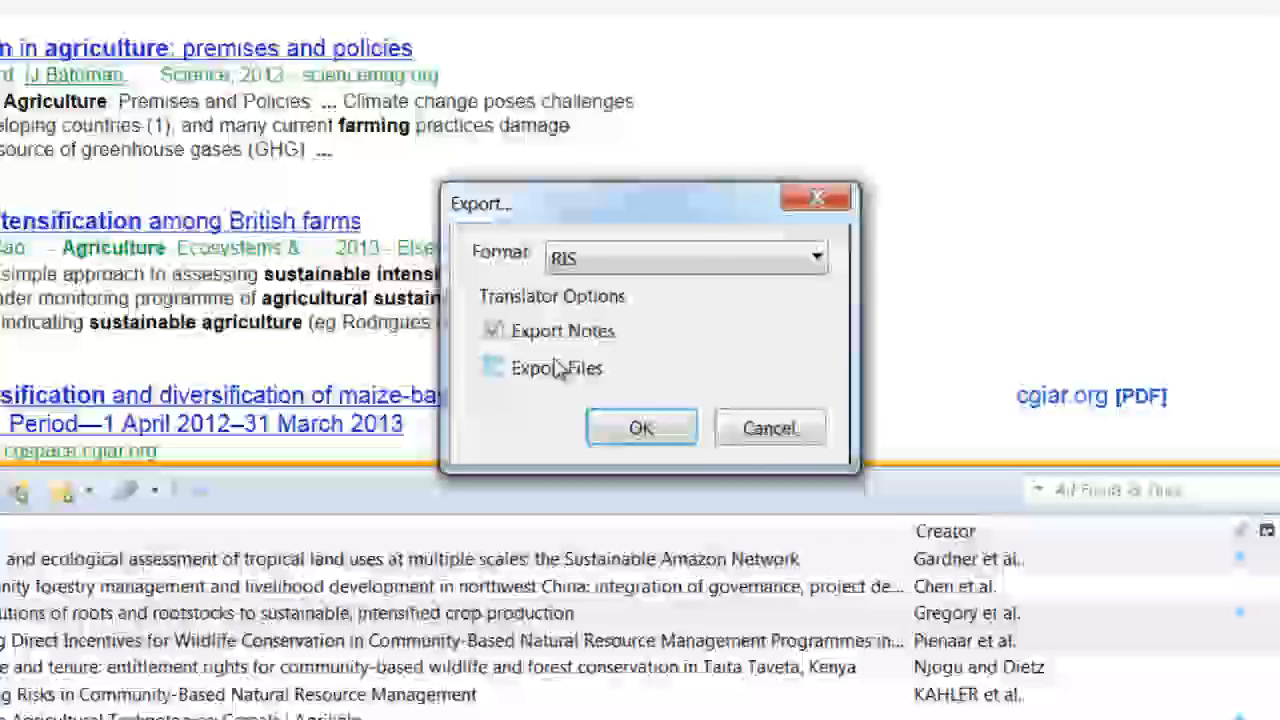
pyautogui.click(492, 367)
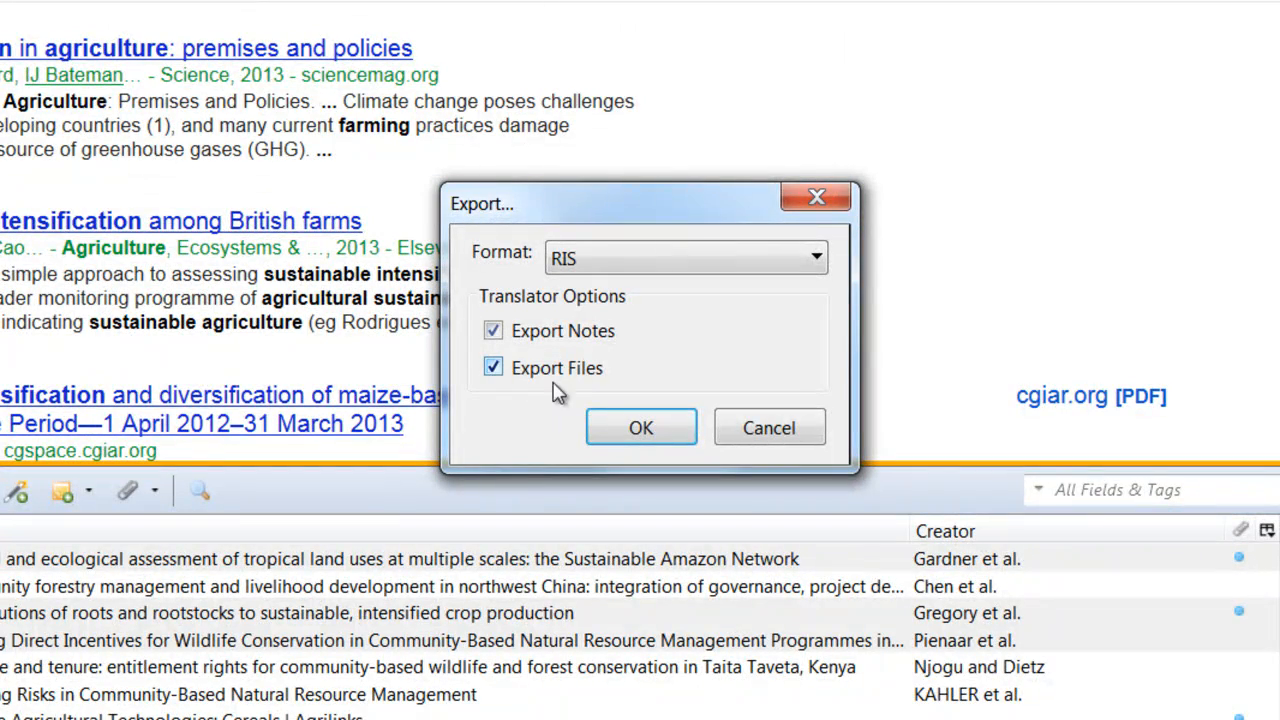
pyautogui.click(640, 427)
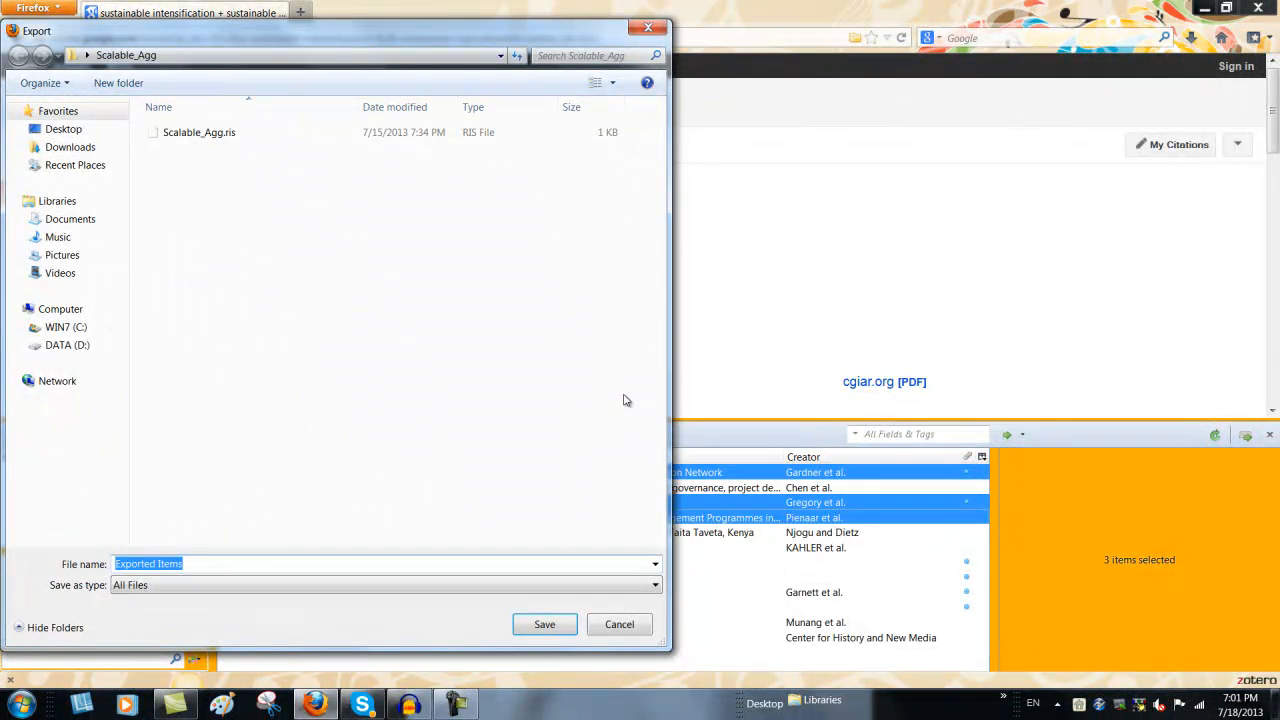
# Save the export file as 'Sustainable Intensification'
pyautogui.write('Sustainable Intensification')
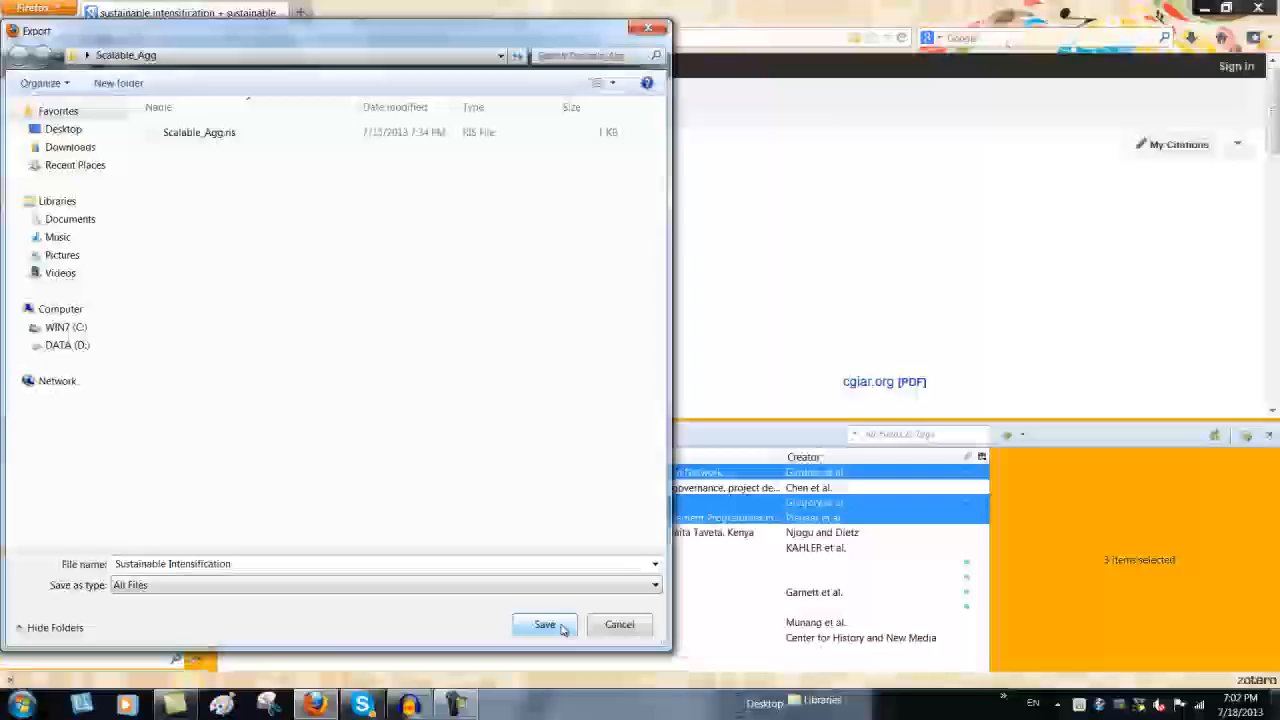
pyautogui.click(545, 624)
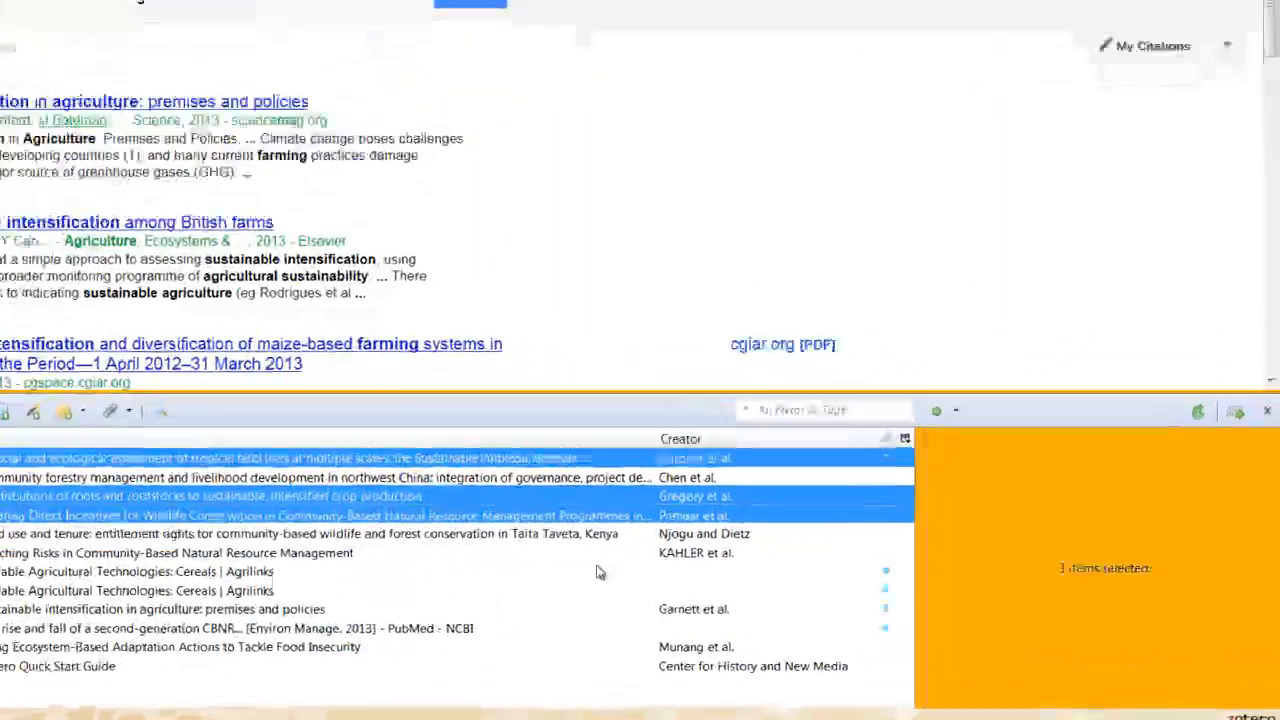